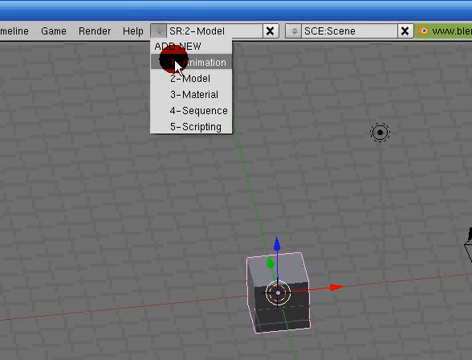
Step: Cycle the SR screen presets Model, Material and Scripting, ending on 1-Animation
left_click(186, 63)
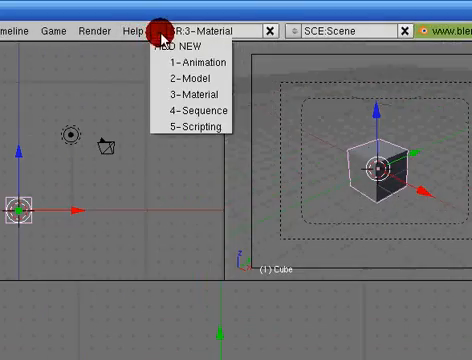
left_click(189, 128)
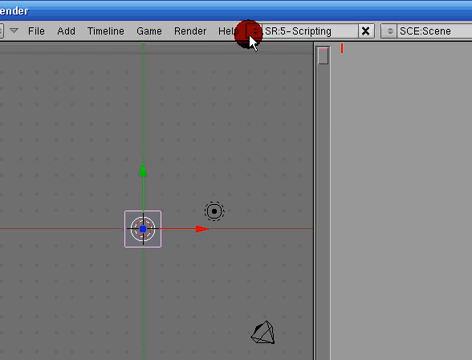
left_click(253, 25)
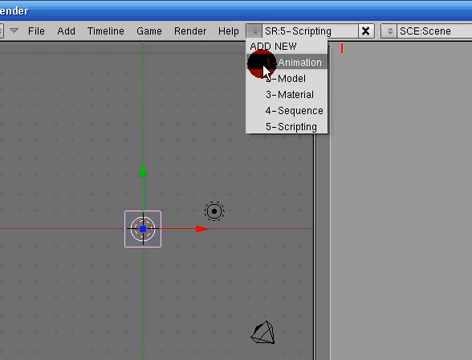
left_click(271, 78)
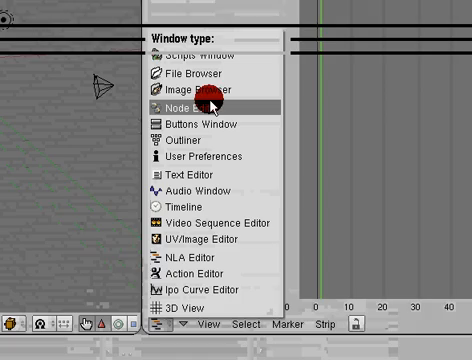
Step: Set one split area to the Node Editor and another to the Outliner
left_click(201, 102)
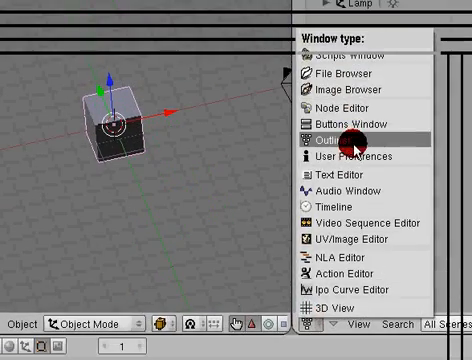
left_click(326, 131)
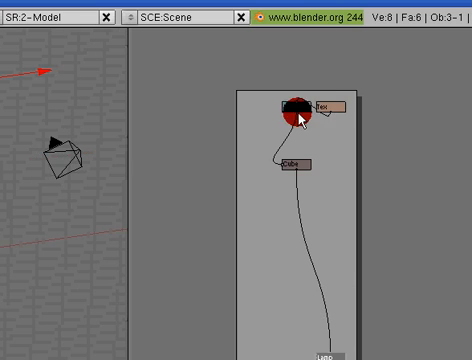
Step: Drag a data block to a new position in the OOPS schematic
left_click_drag(298, 107, 340, 150)
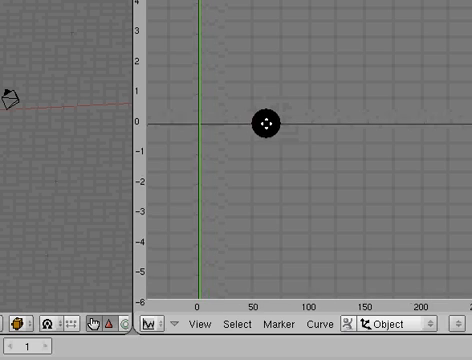
Step: Pan the Ipo curve editor's view and advance the frame counter by one
left_click_drag(262, 122, 200, 118)
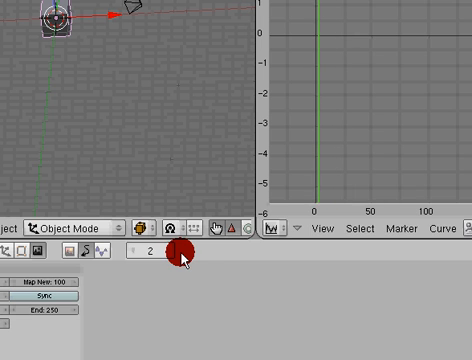
left_click(150, 259)
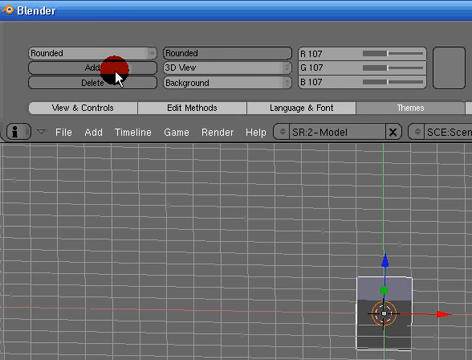
Step: Add a new user theme and colour its 3D View background purple
left_click(99, 68)
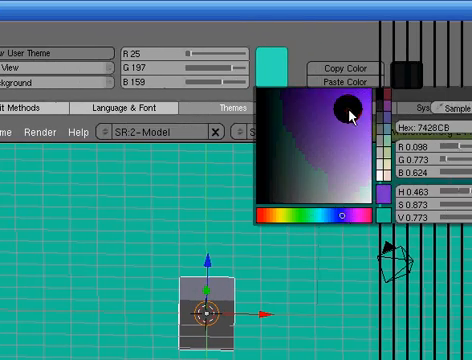
left_click(340, 115)
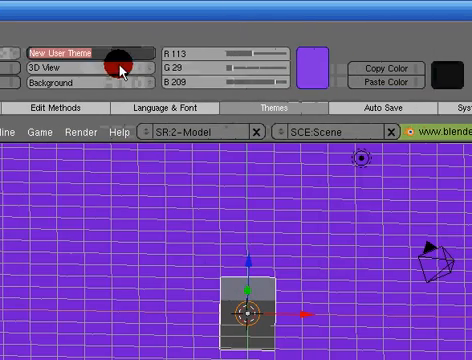